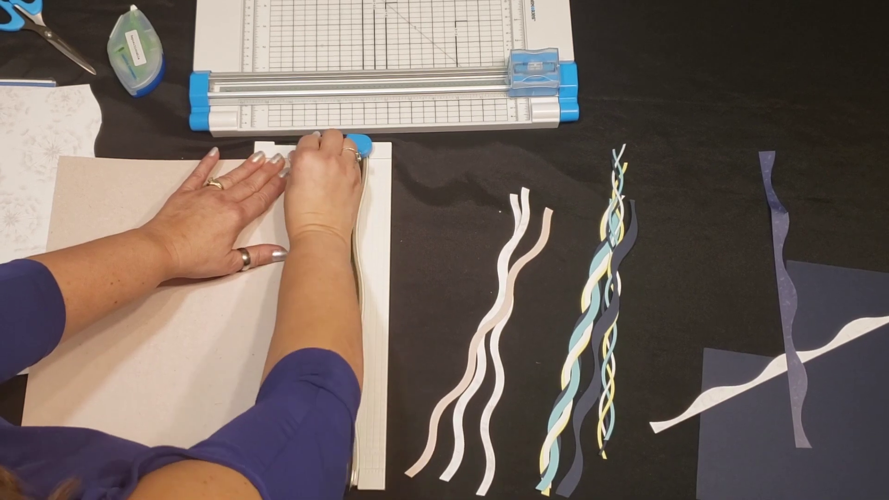
pyautogui.moveTo(354, 144); pyautogui.dragTo(326, 323)
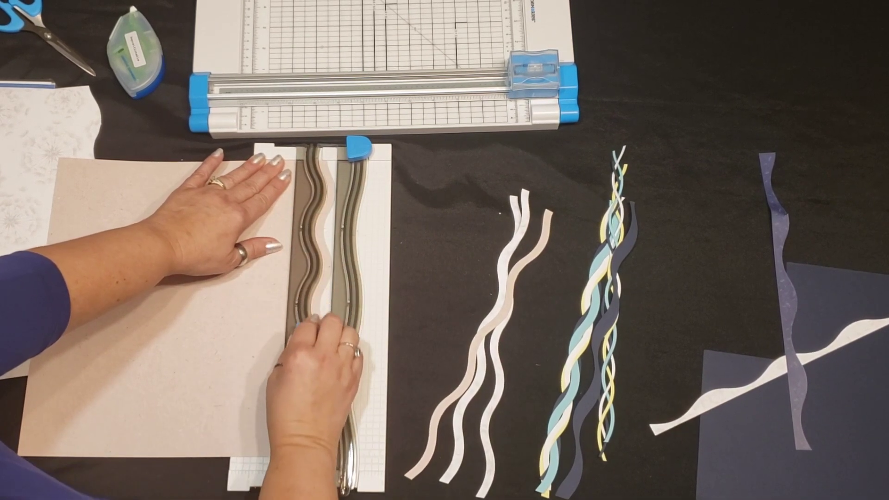